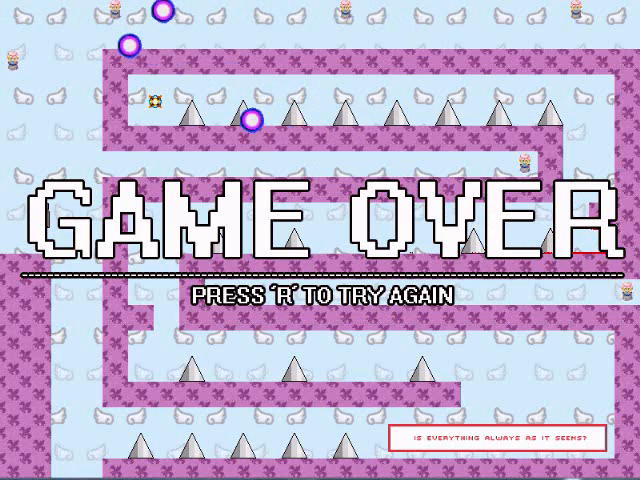
{"action": "key", "text": "r"}
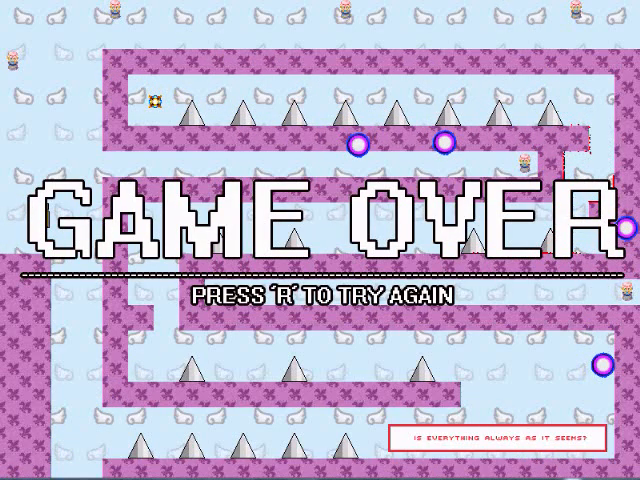
{"action": "key", "text": "r"}
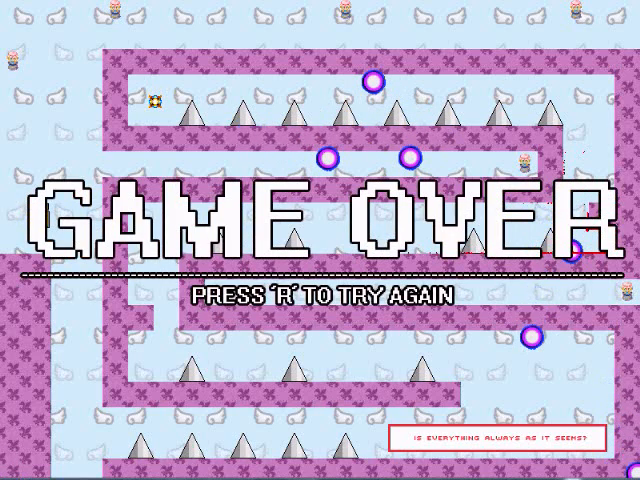
{"action": "key", "text": "r"}
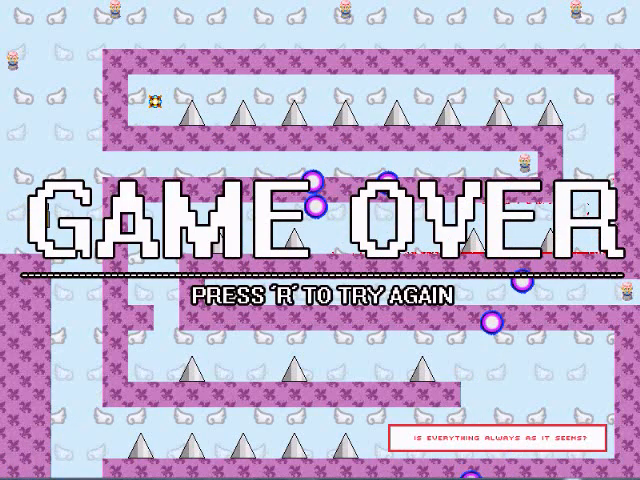
{"action": "key", "text": "r"}
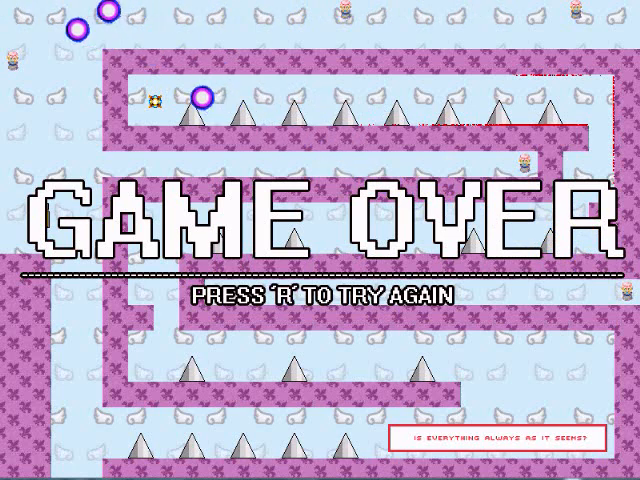
{"action": "key", "text": "r"}
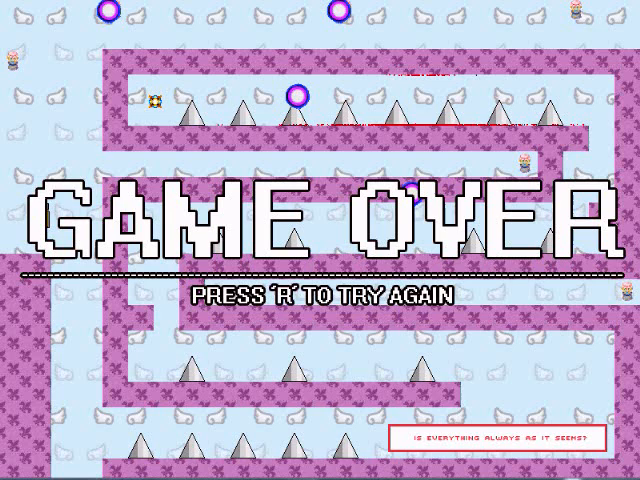
{"action": "key", "text": "r"}
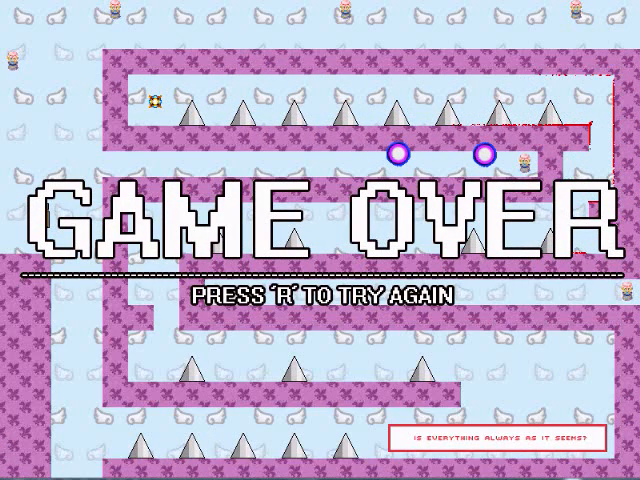
{"action": "key", "text": "r"}
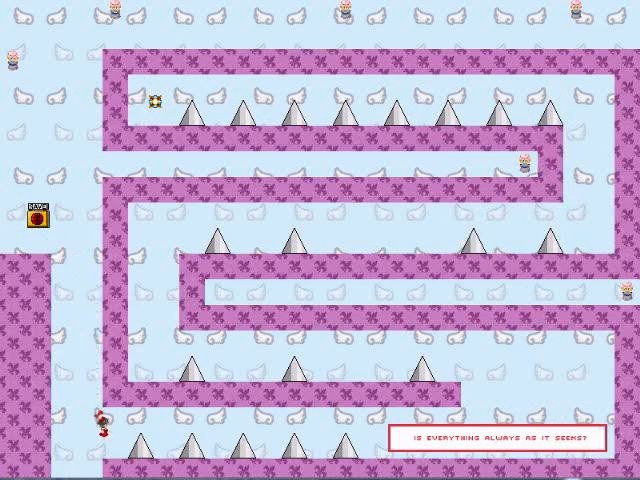
{"action": "key", "text": "Right"}
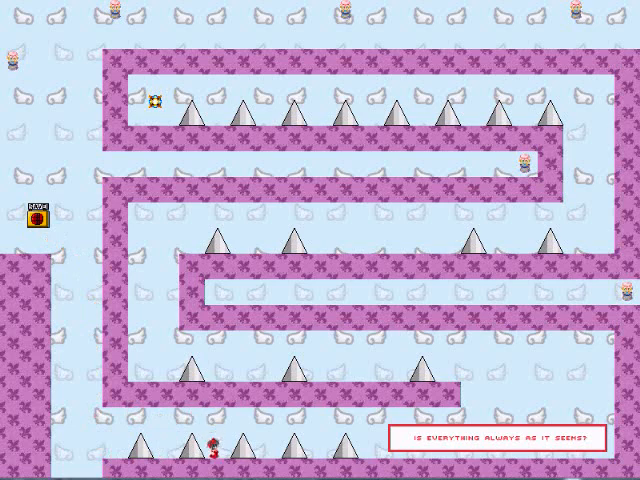